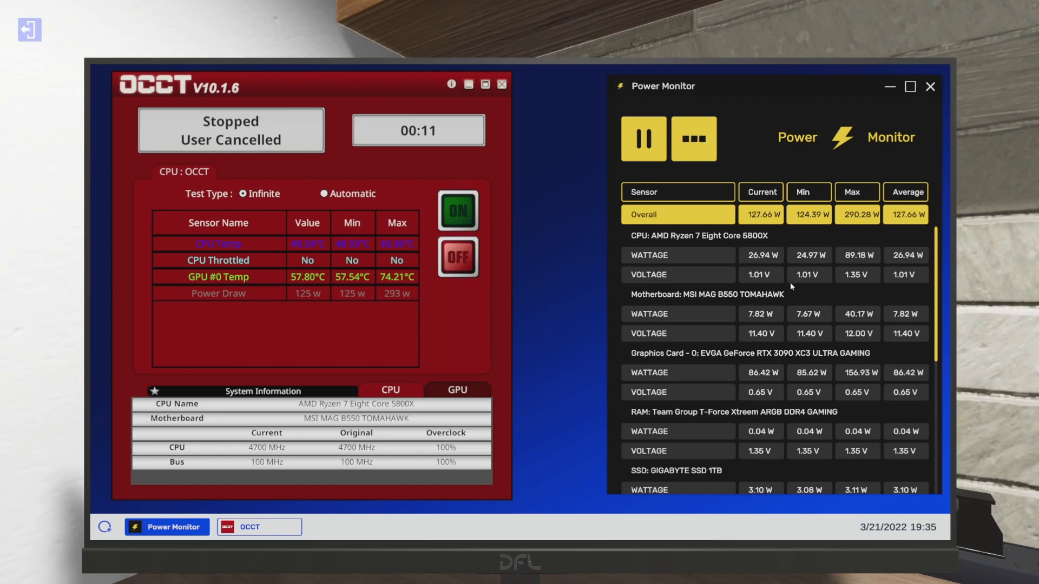
{"action": "mouse_move", "coordinate": [228, 204]}
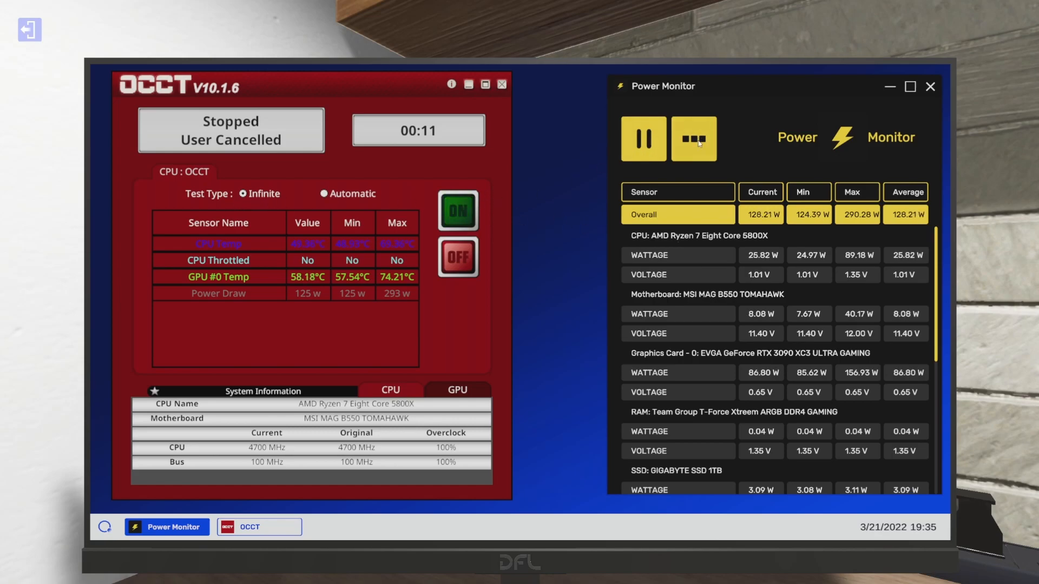
- Exit the Power Monitor view to return to the LED_SHOWCASE_1 build, ready to boot
{"action": "left_click", "coordinate": [457, 211]}
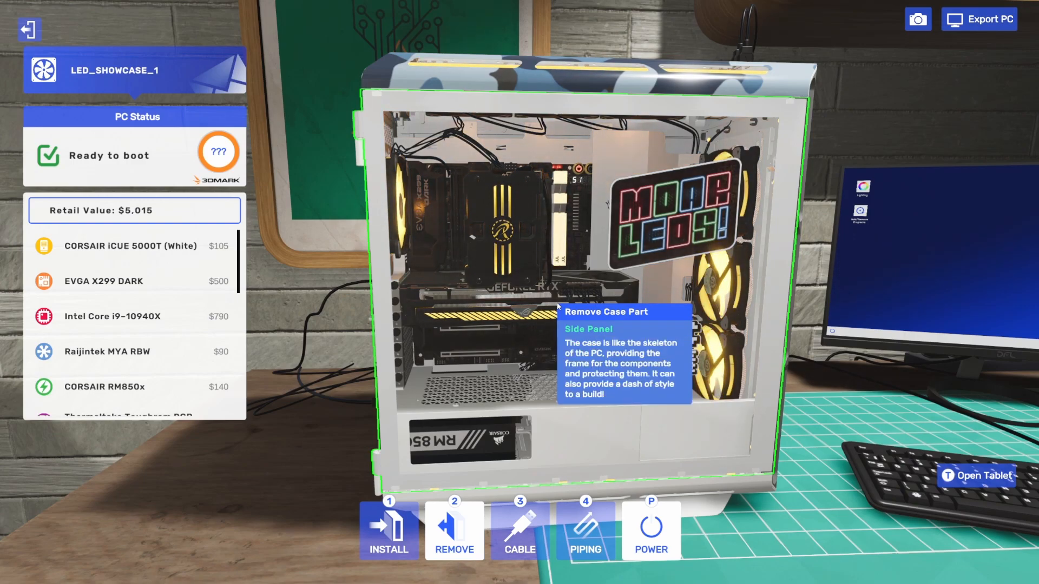
- Scan the LED_SHOWCASE_1 PC with the tablet's Thermal app, read a component's temperature, then close it
{"action": "left_click", "coordinate": [976, 476]}
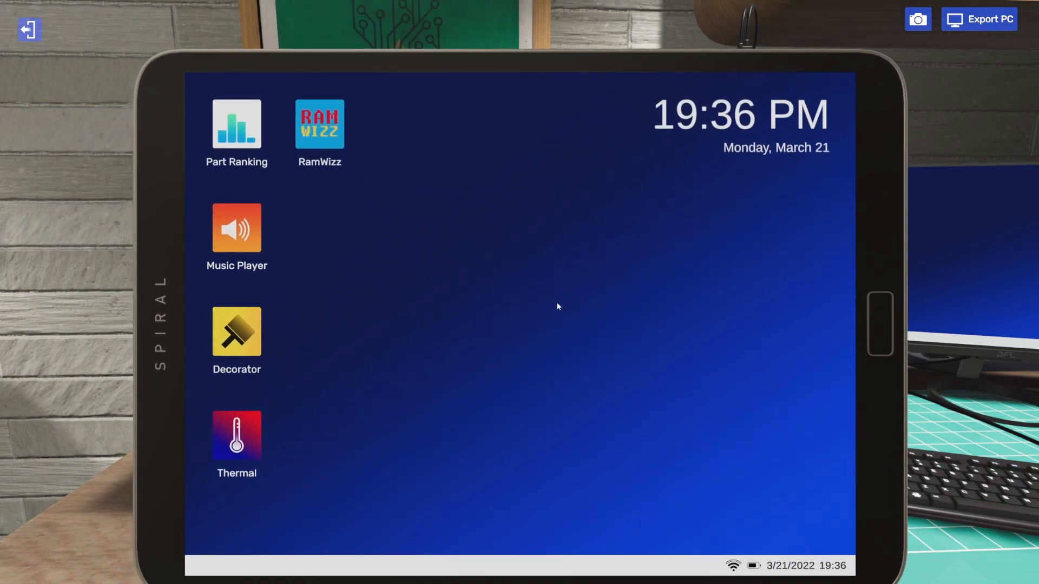
{"action": "left_click", "coordinate": [237, 434]}
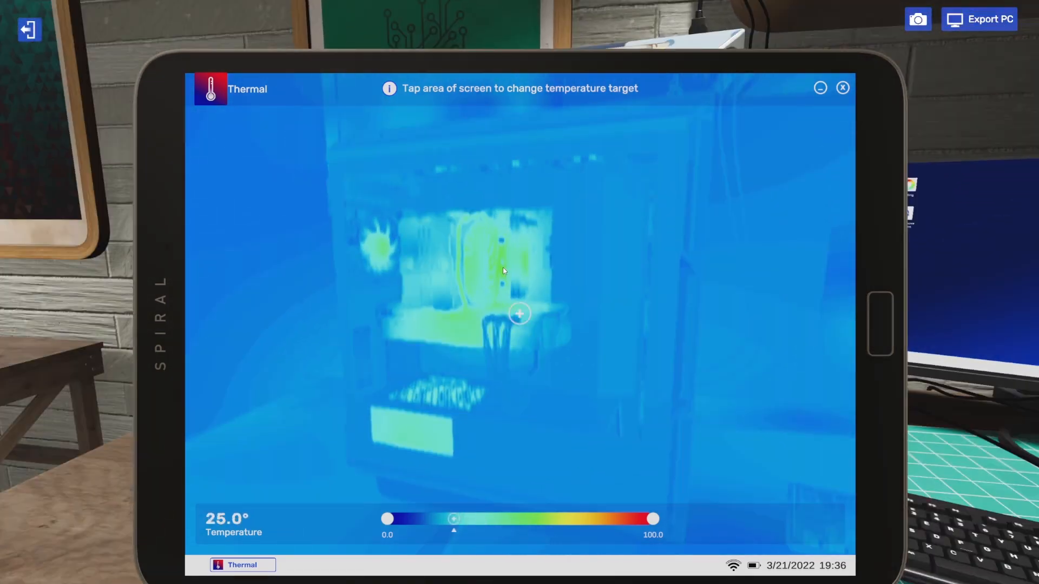
{"action": "left_click", "coordinate": [500, 265]}
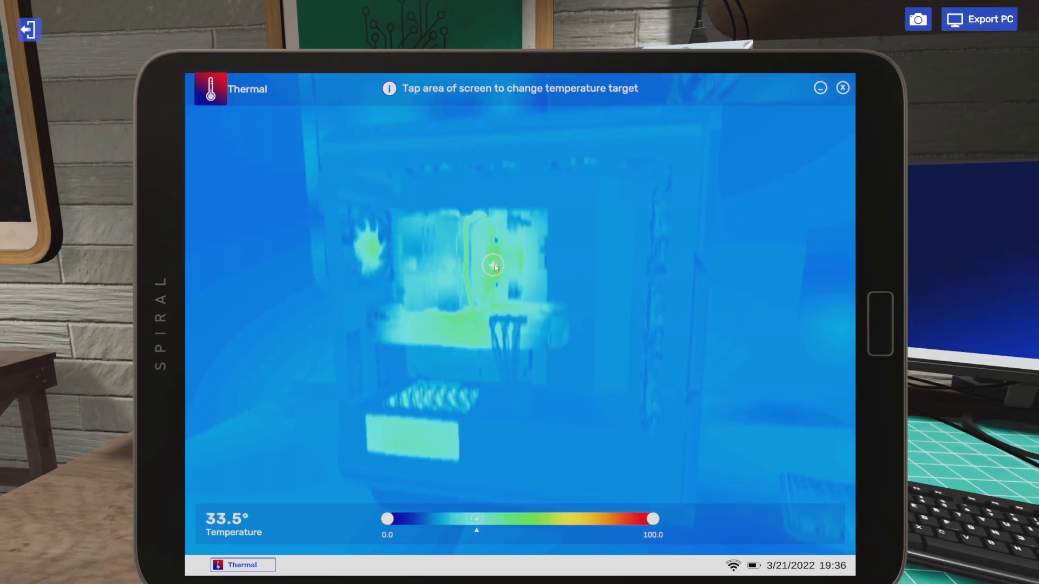
{"action": "left_click", "coordinate": [842, 88]}
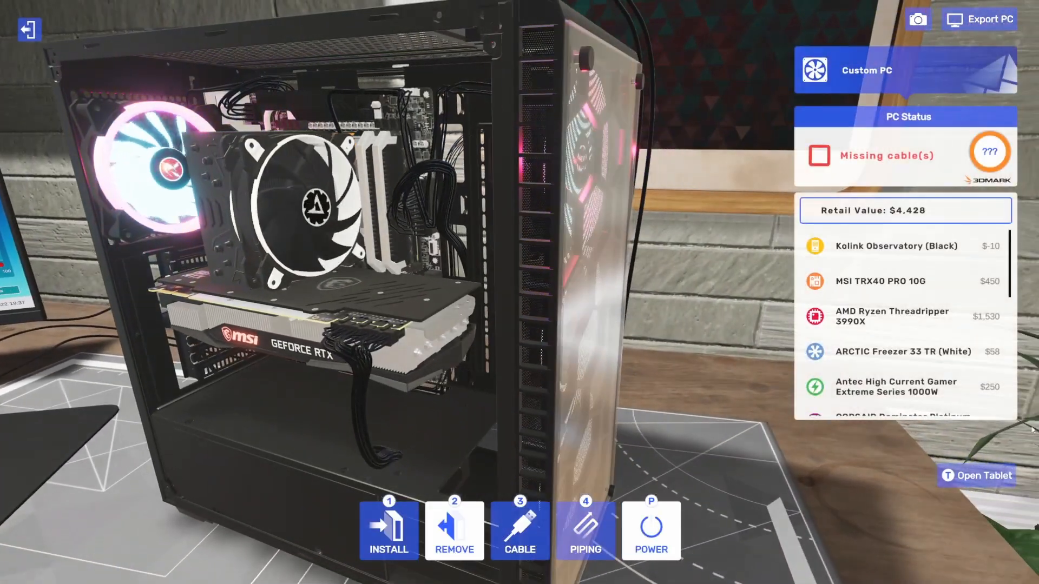
{"action": "left_click", "coordinate": [983, 476]}
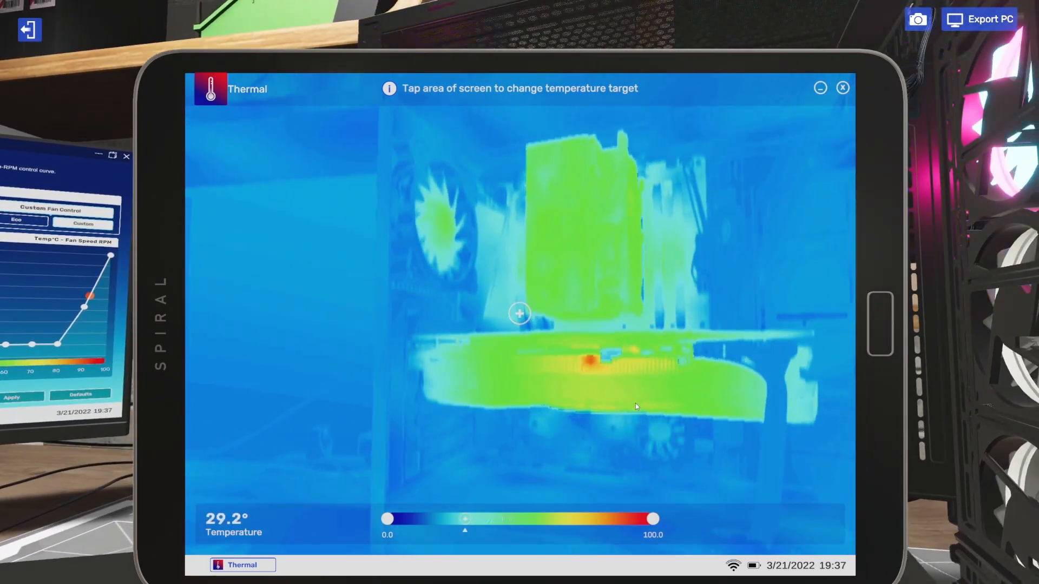
{"action": "left_click", "coordinate": [592, 362]}
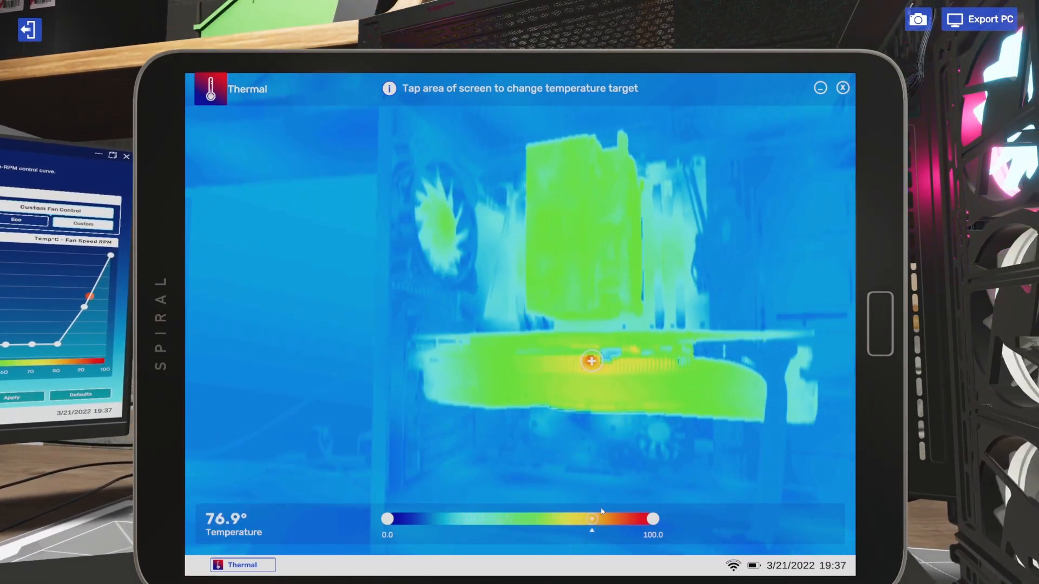
{"action": "left_click", "coordinate": [841, 88]}
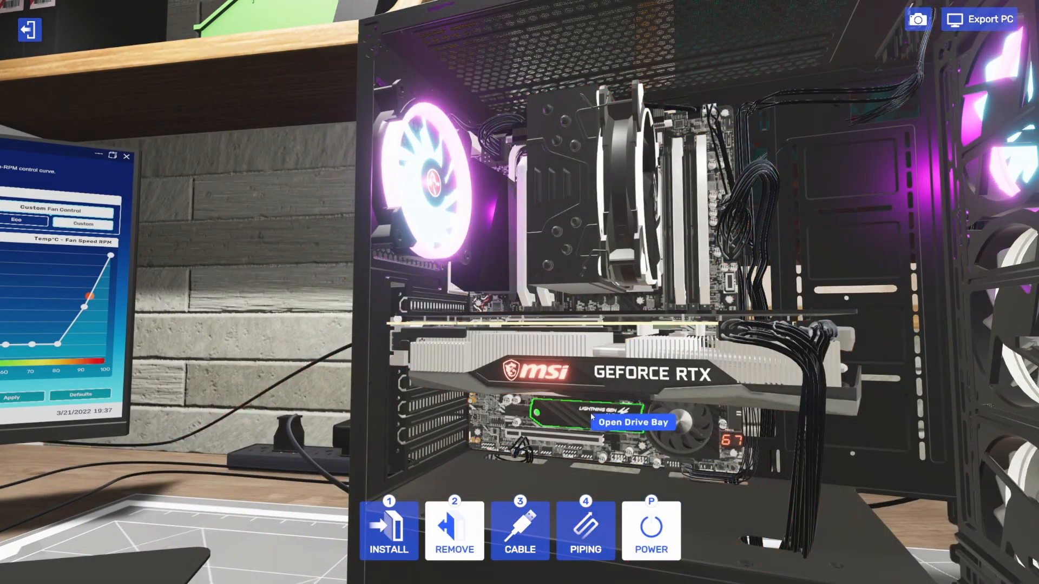